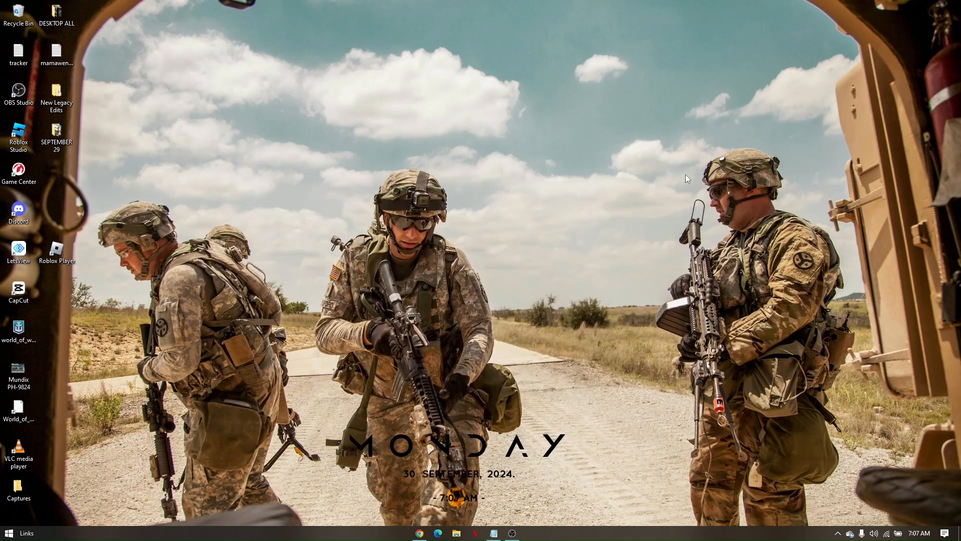
pyautogui.moveTo(504, 244)
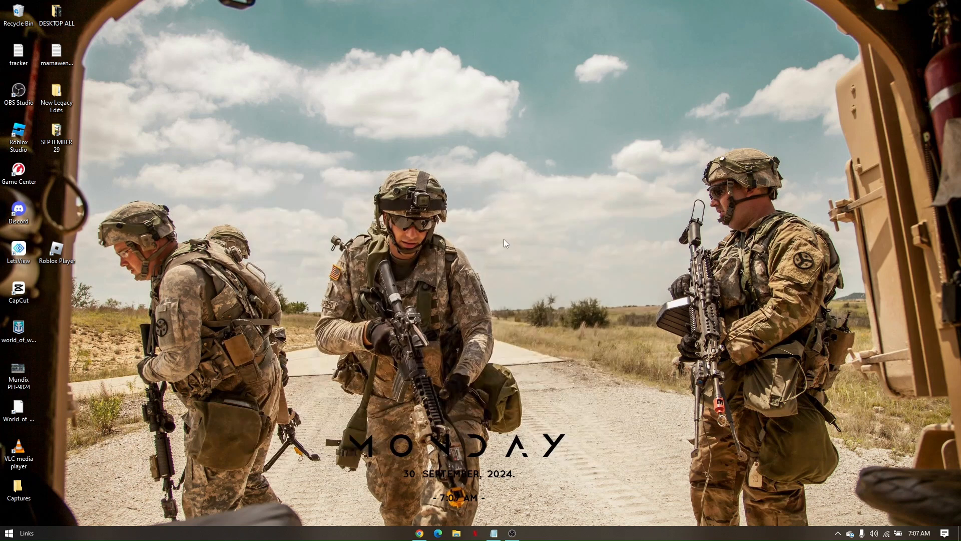
pyautogui.moveTo(38, 521)
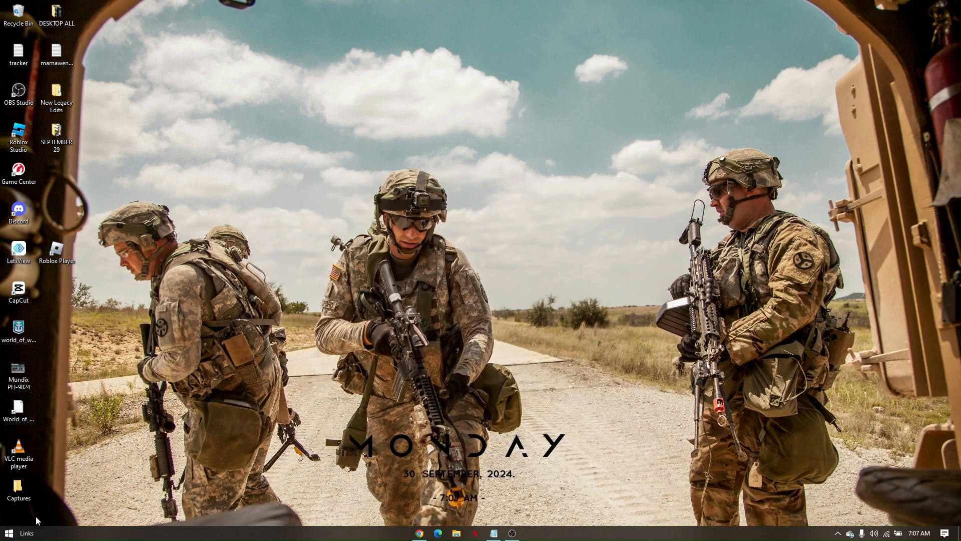
# Step: Open the Start menu to reach Windows Settings
pyautogui.click(6, 529)
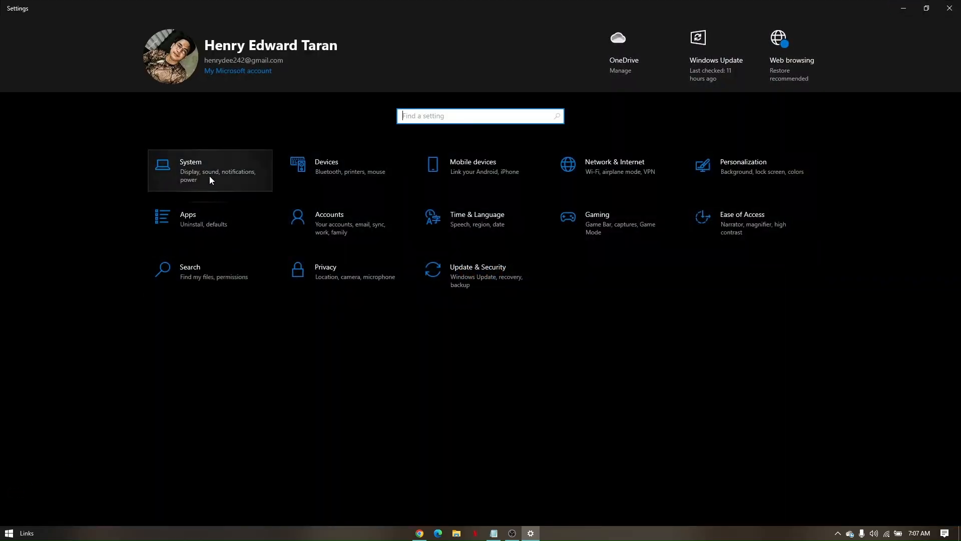
# Step: In System > Power & sleep, set the on-battery sleep timeout to Never
pyautogui.click(209, 171)
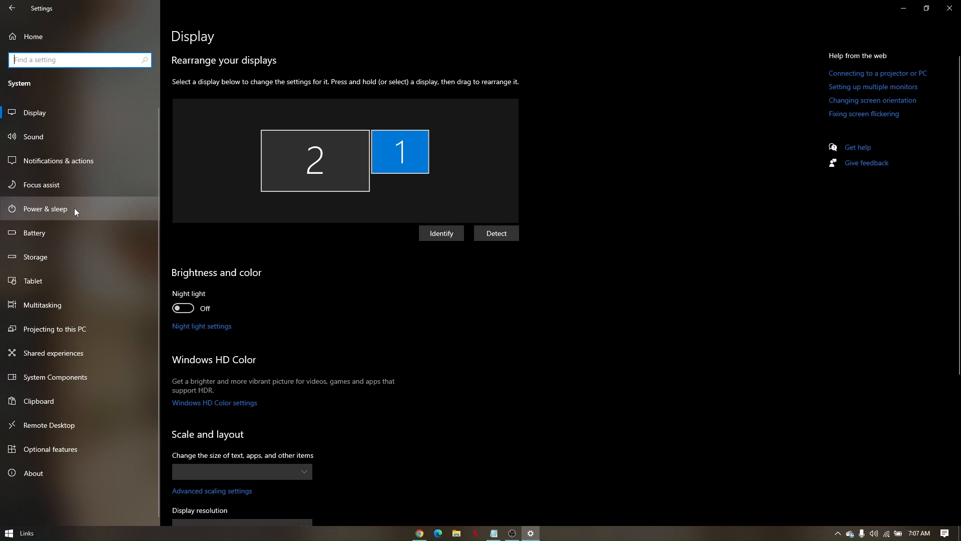
pyautogui.click(45, 209)
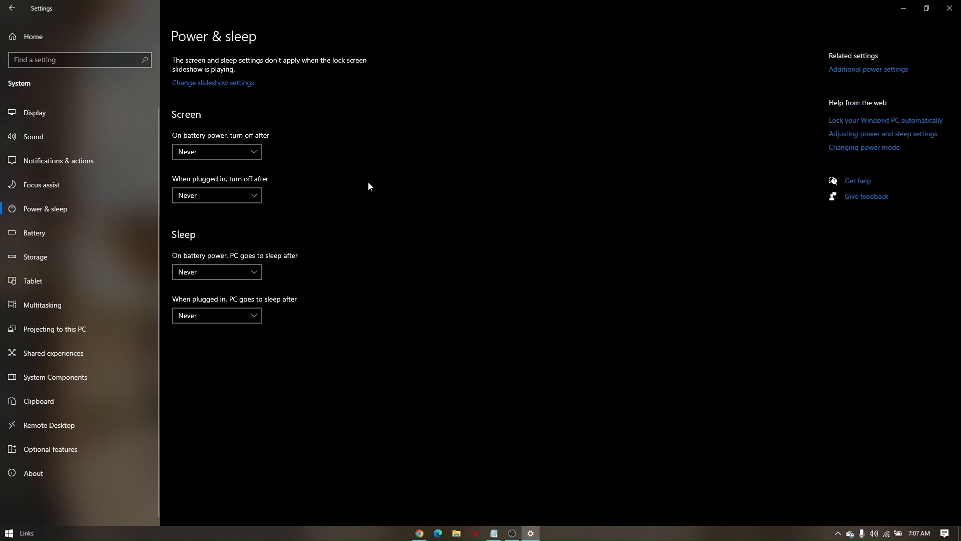
pyautogui.moveTo(195, 223)
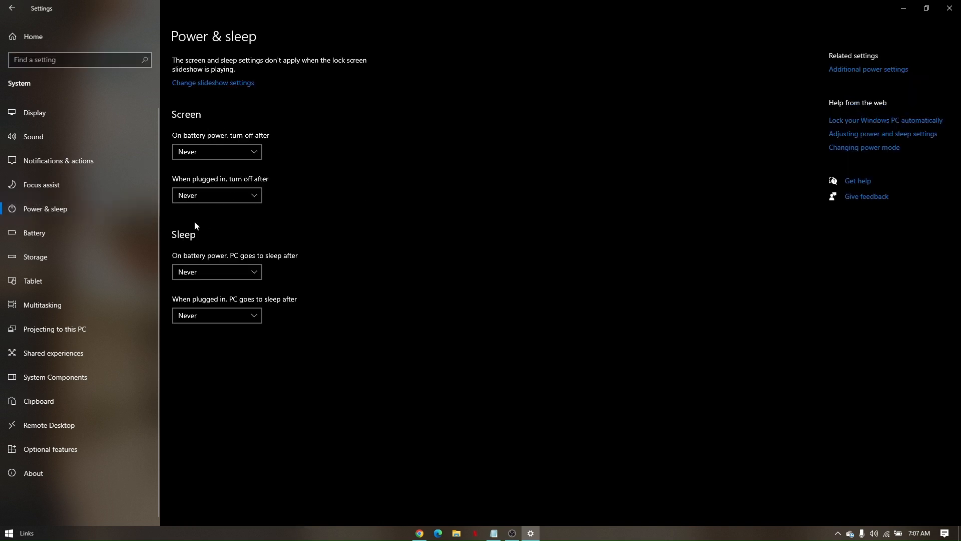
pyautogui.click(217, 272)
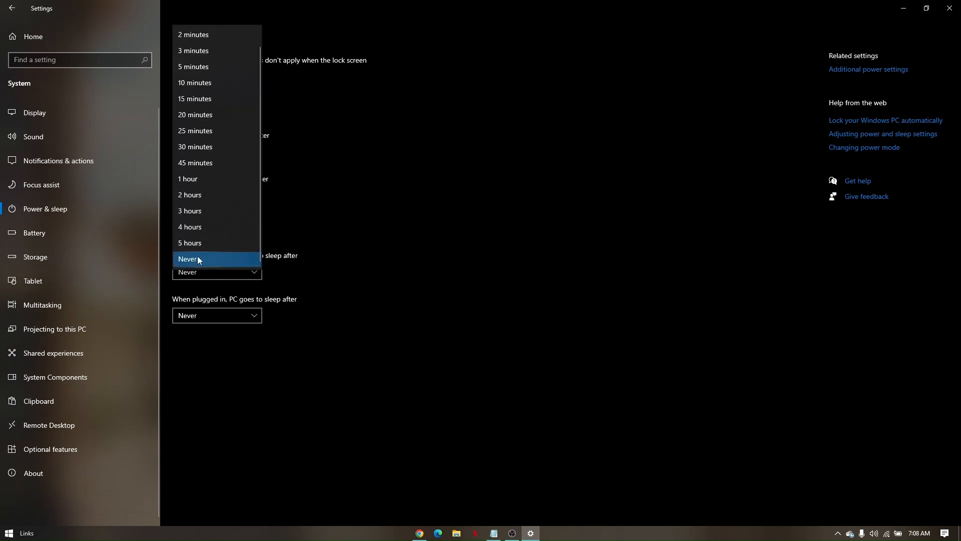
pyautogui.click(188, 259)
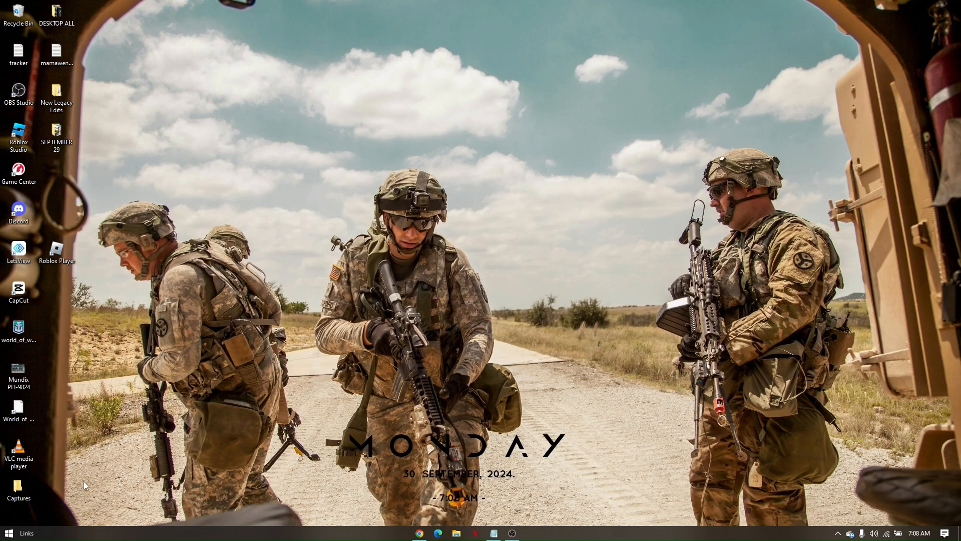
# Step: Search 'edit power' to open the Balanced plan, setting plugged-in display-off to Never
pyautogui.click(7, 530)
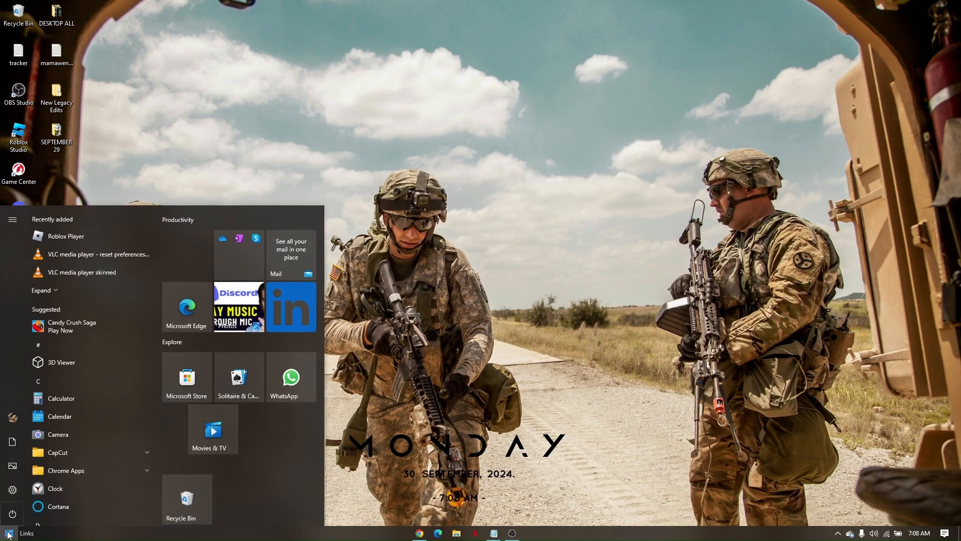
pyautogui.write('edit power')
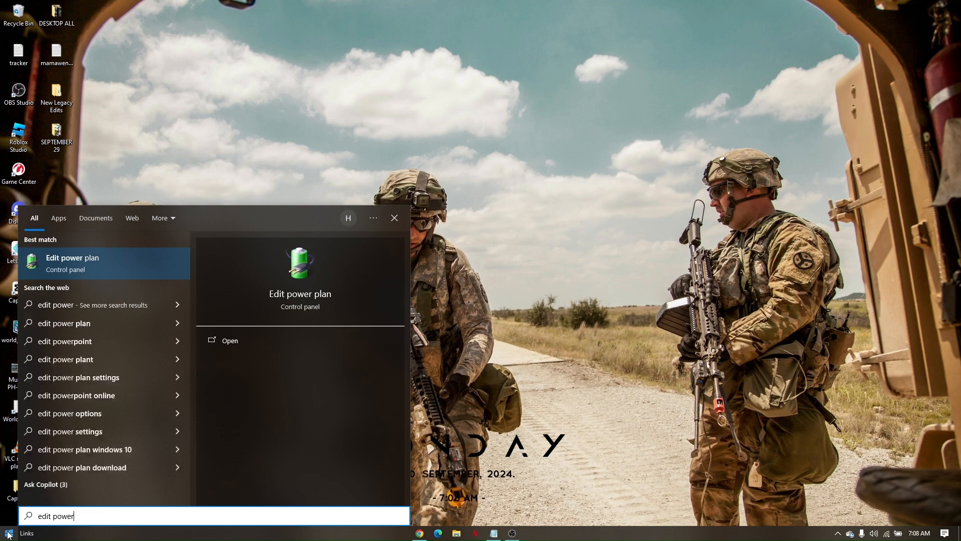
pyautogui.click(72, 263)
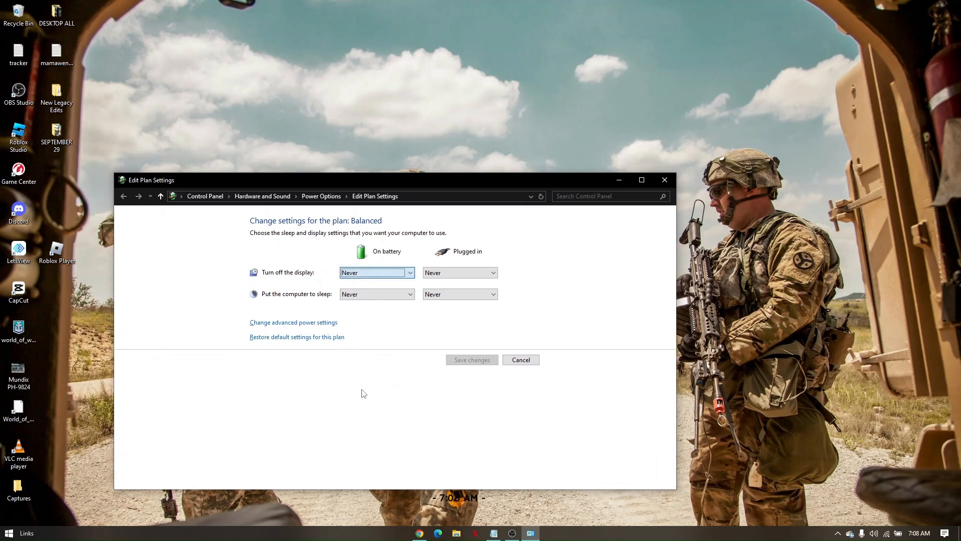
pyautogui.click(487, 272)
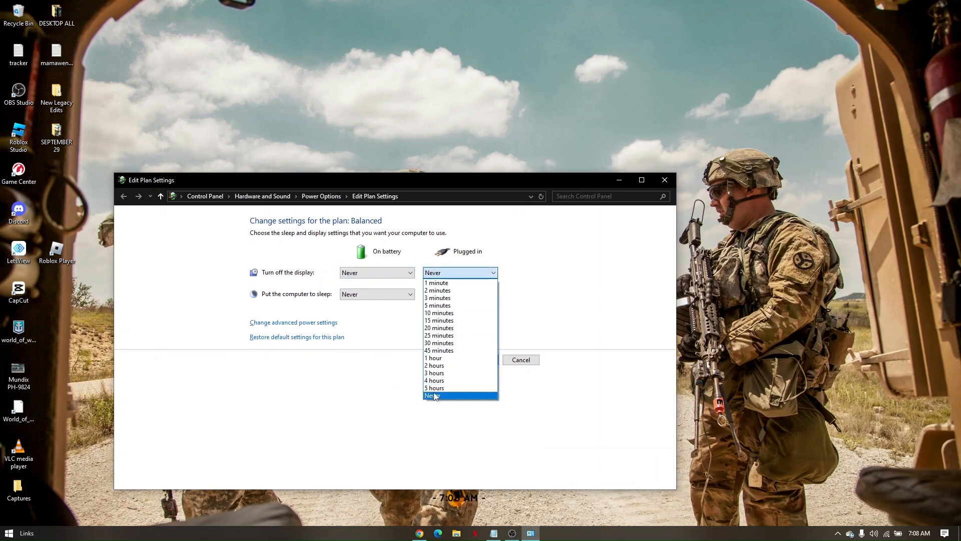
pyautogui.click(433, 396)
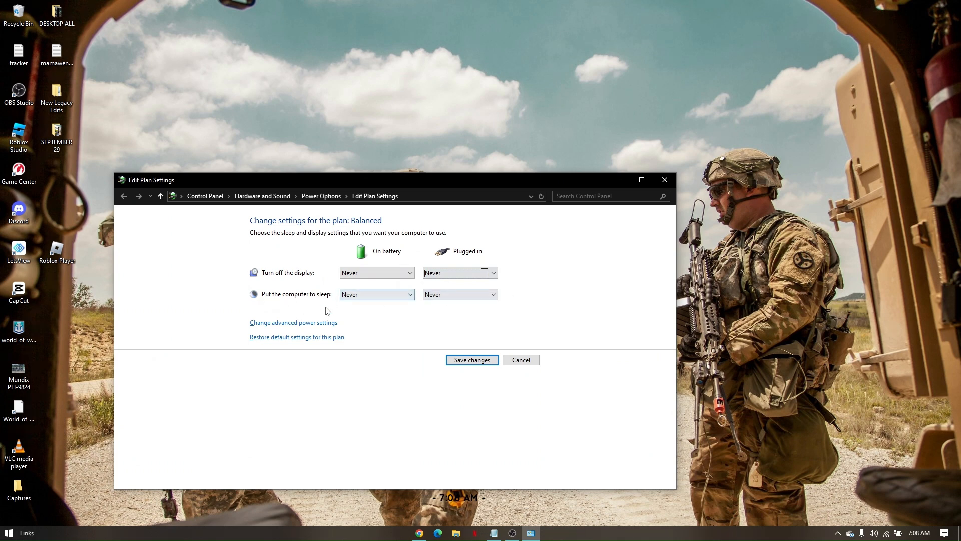
pyautogui.moveTo(281, 329)
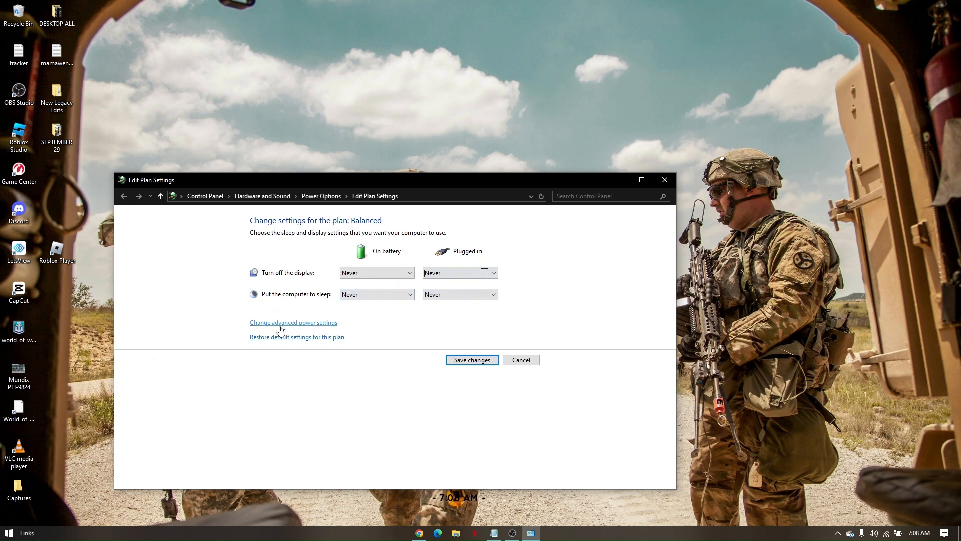
# Step: In advanced power settings, clear the on-battery 'Turn off hard disk after' minutes
pyautogui.click(293, 322)
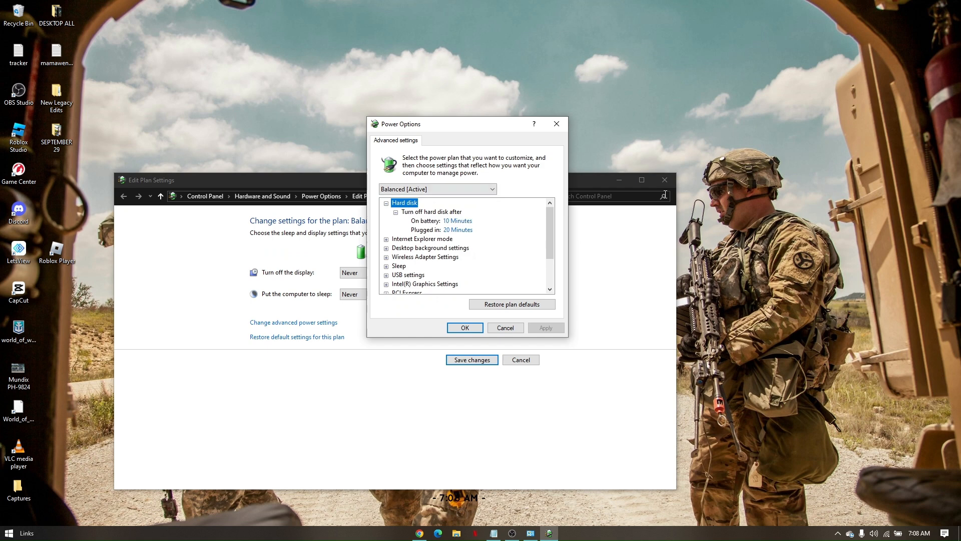
pyautogui.moveTo(424, 220)
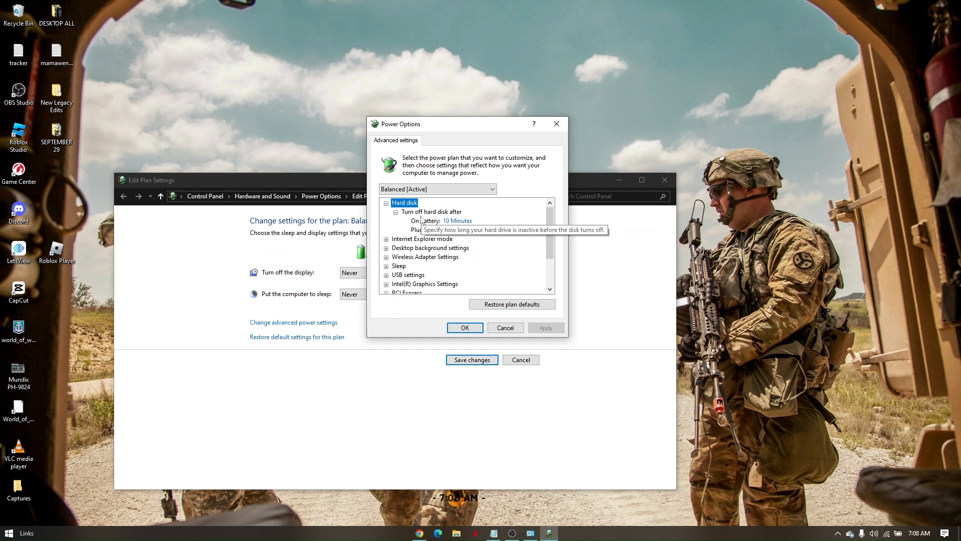
pyautogui.click(458, 220)
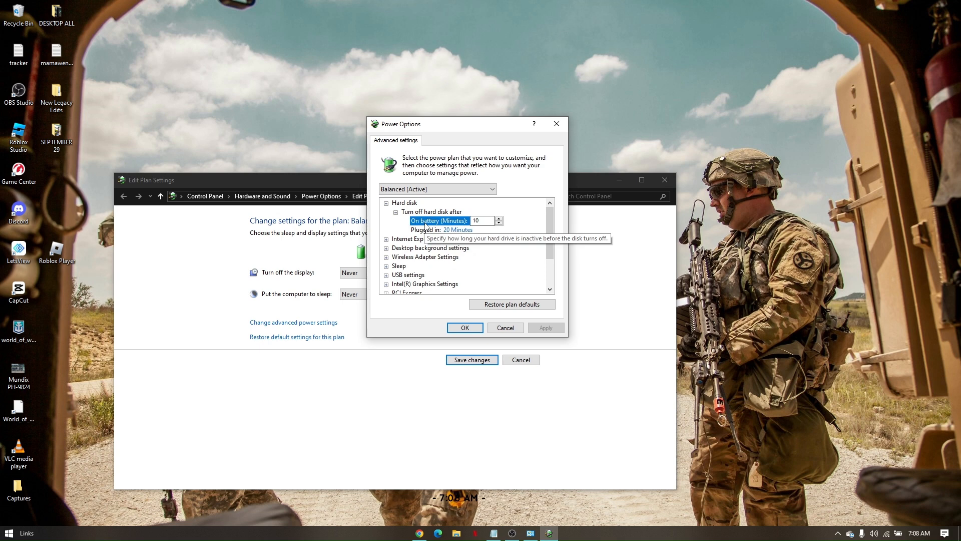
pyautogui.click(482, 221)
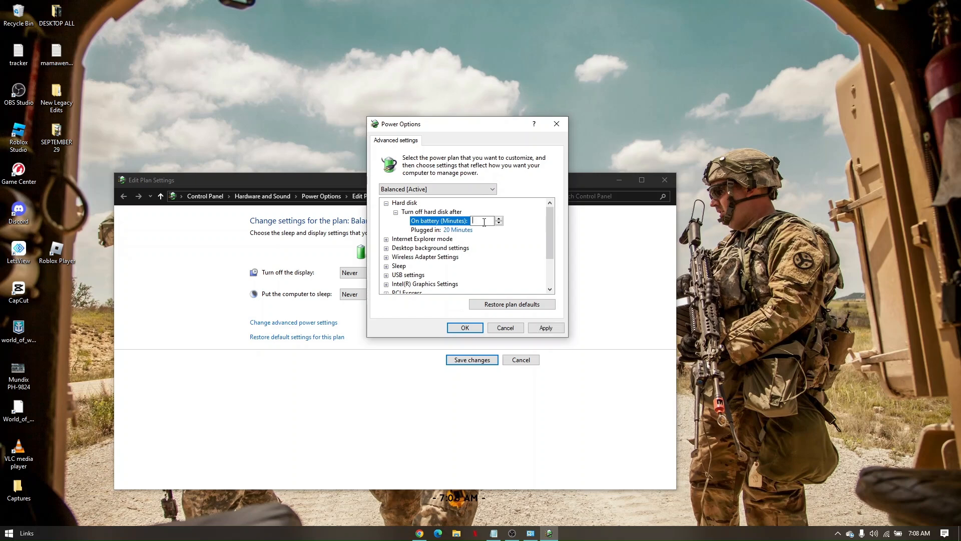
pyautogui.write('cal')
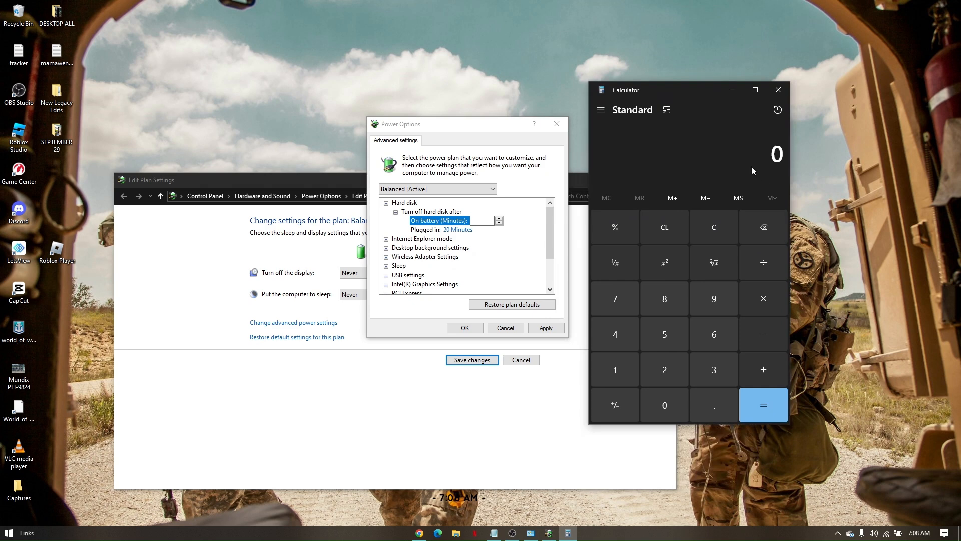
pyautogui.moveTo(751, 160)
pyautogui.write('60')
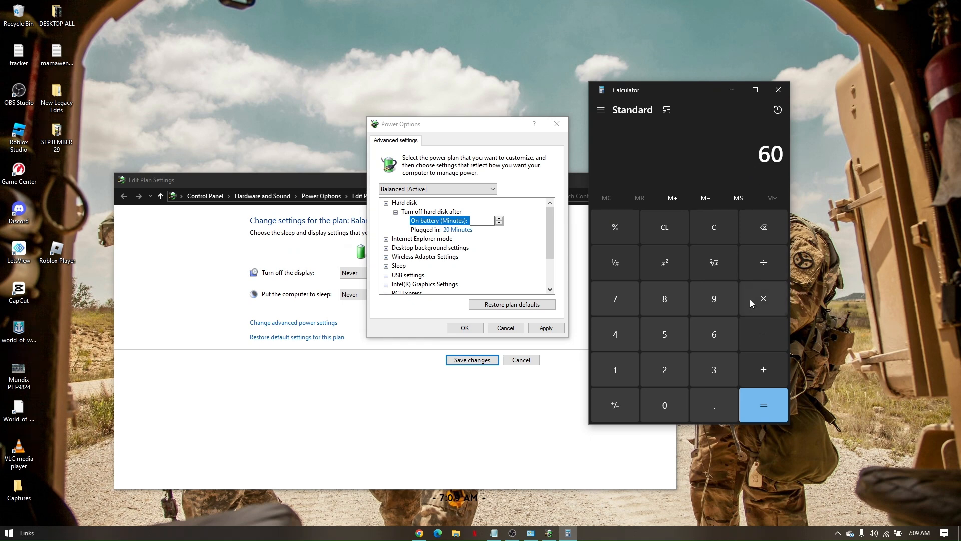
# Step: Multiply 60 by 3 in Calculator to get 180 minutes
pyautogui.click(763, 405)
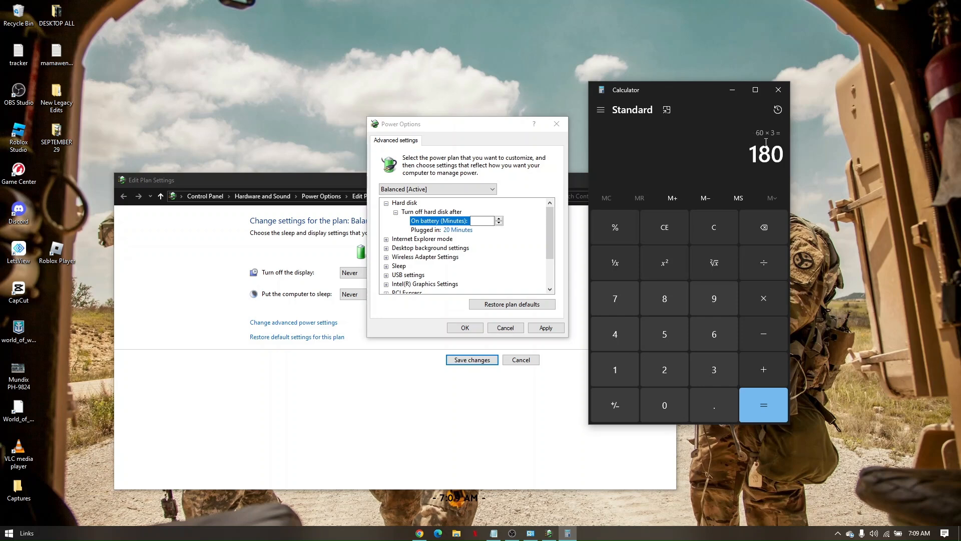
# Step: Set the on-battery hard disk timeout to Never and close the power plan window
pyautogui.click(713, 228)
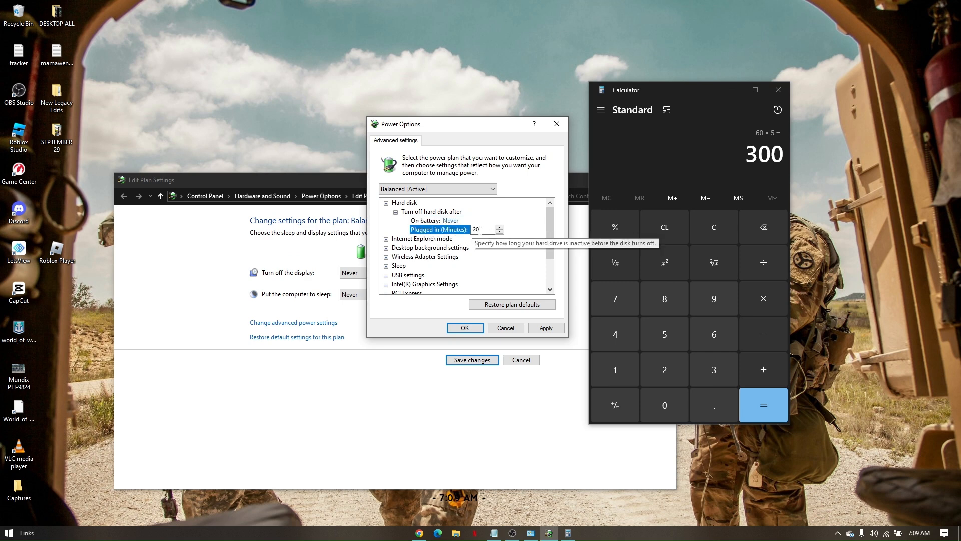
pyautogui.moveTo(524, 217)
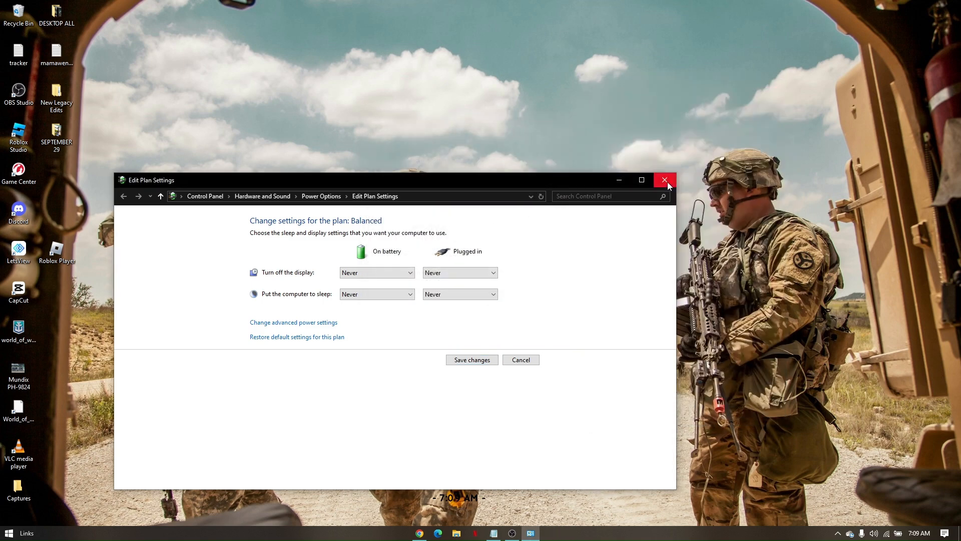
pyautogui.click(665, 180)
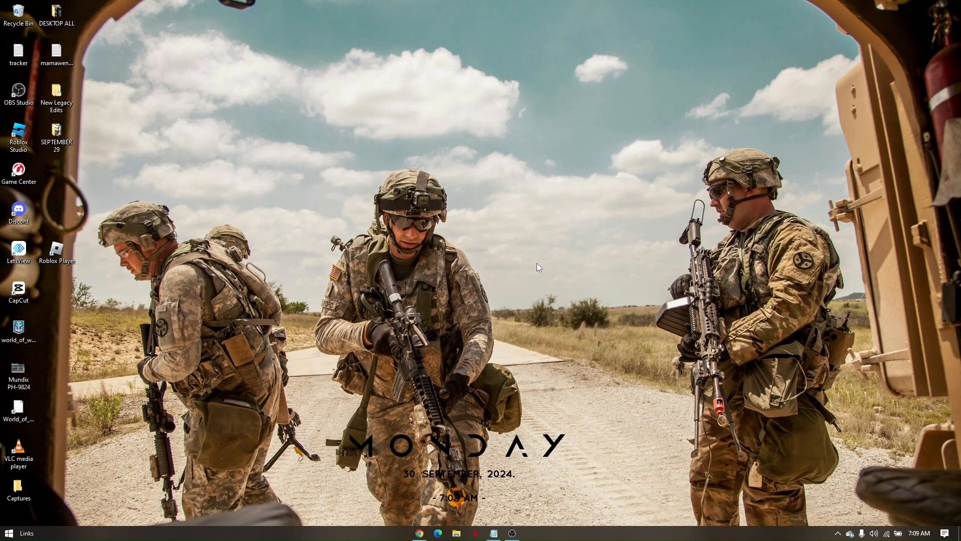
pyautogui.moveTo(532, 276)
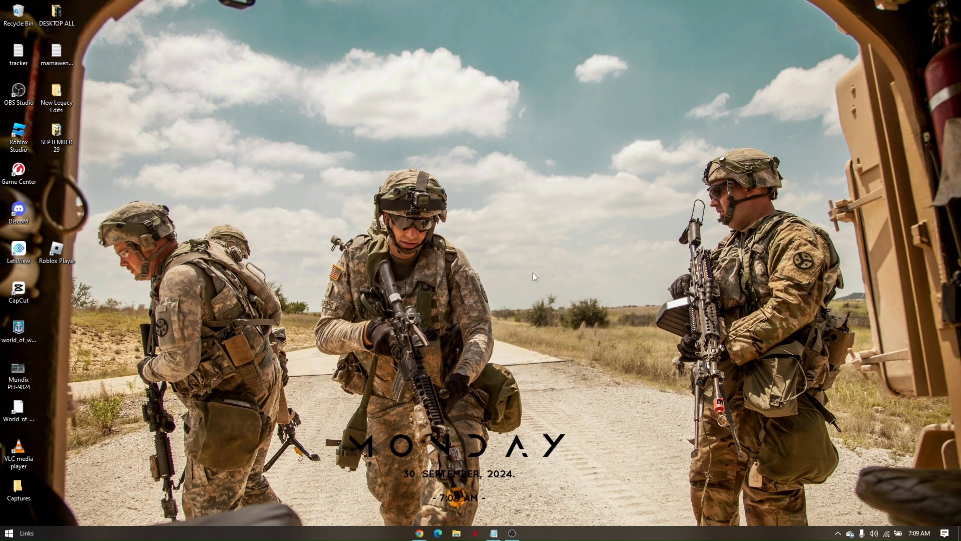
pyautogui.rightClick(532, 277)
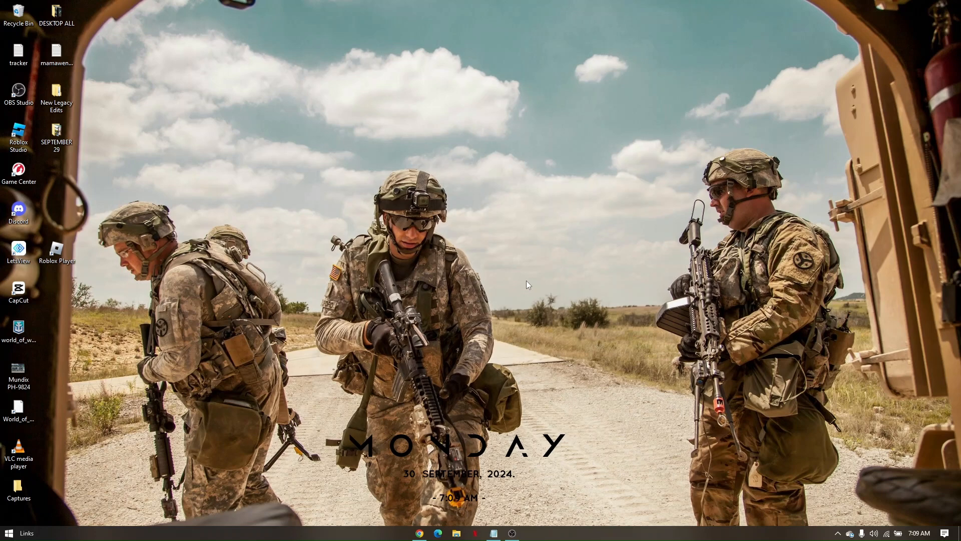
pyautogui.moveTo(528, 283)
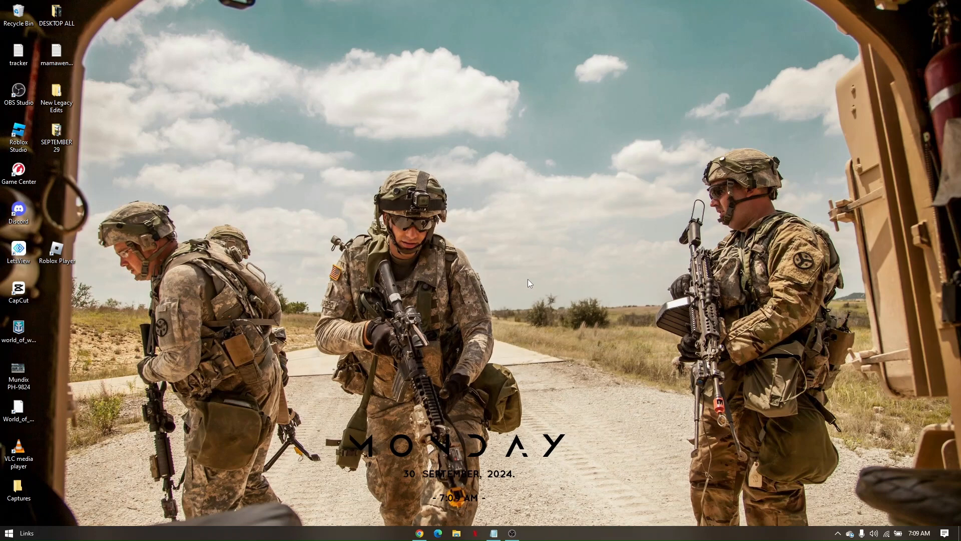